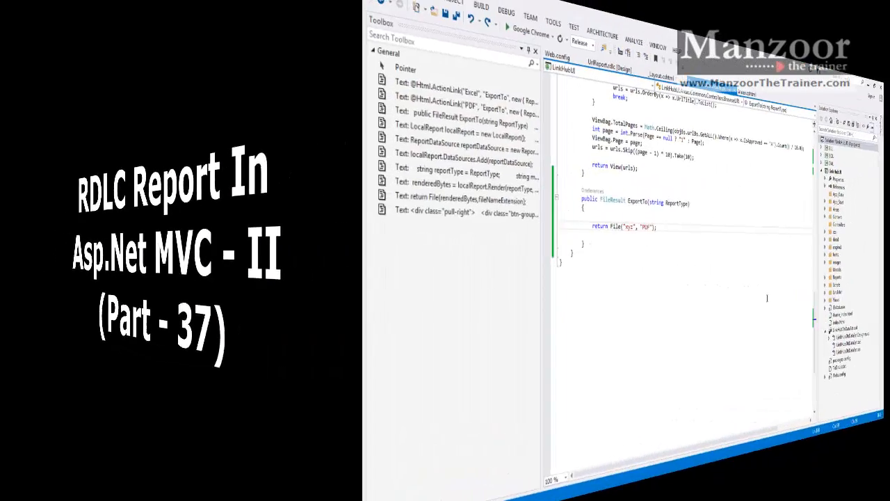
- Create a LocalReport with ReportPath ~/Reports/UrlReport.rdlc, import Microsoft.Reporting.WebForms, and remove the placeholder return
right_click(771, 106)
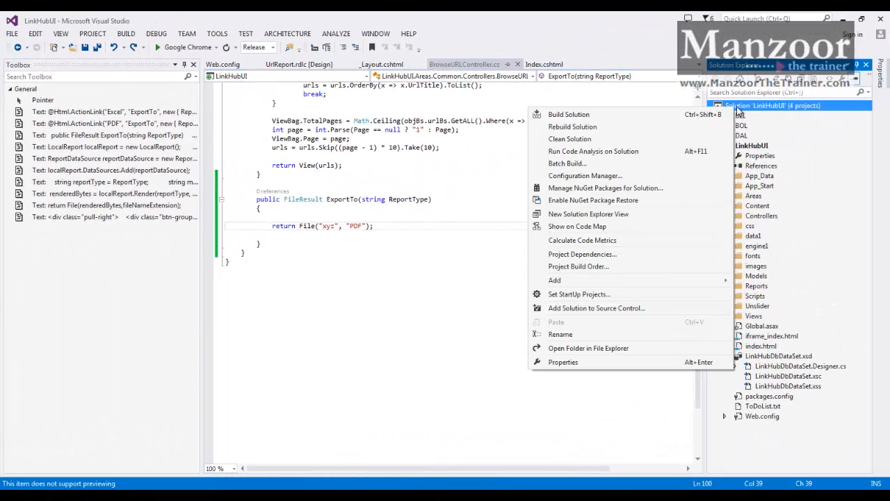
click(573, 126)
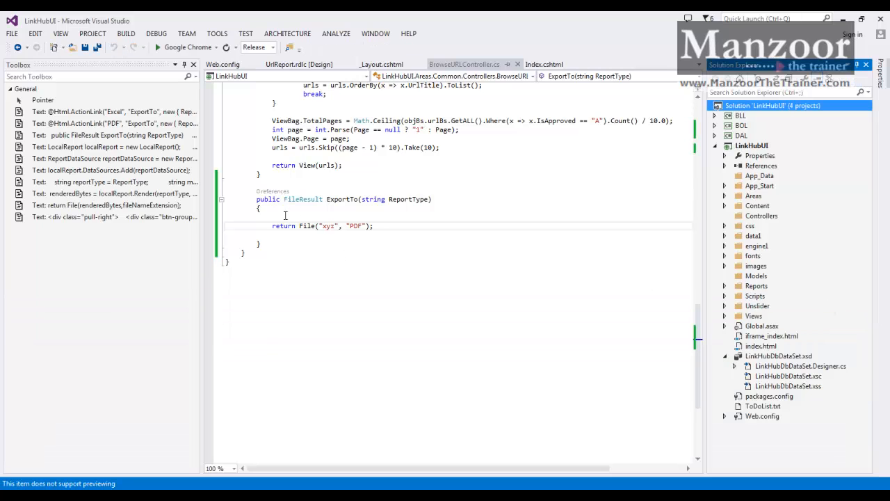
click(281, 214)
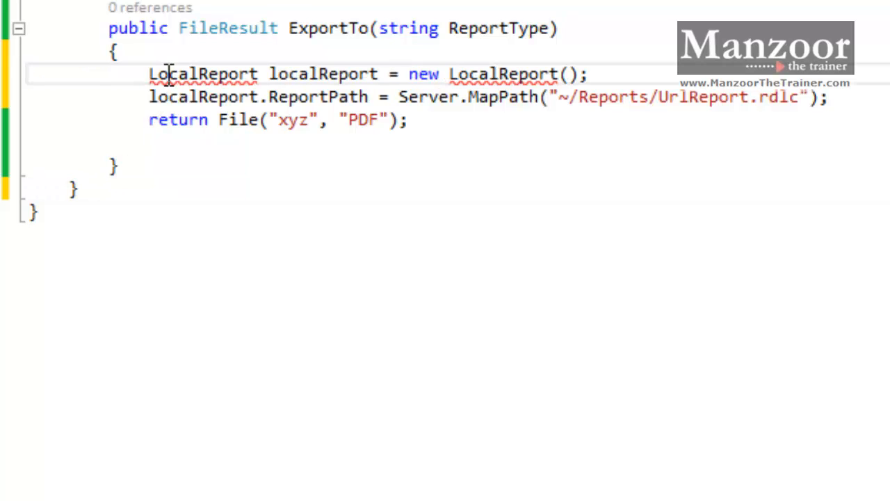
click(173, 97)
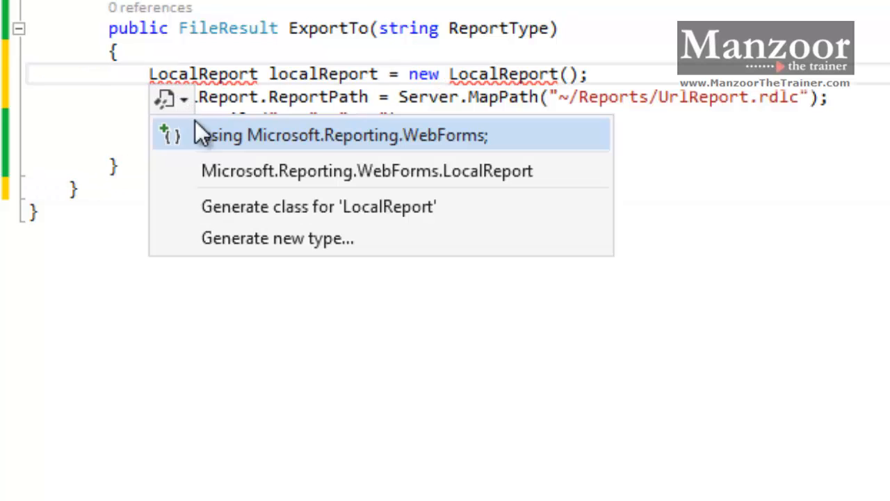
mouse_move(219, 146)
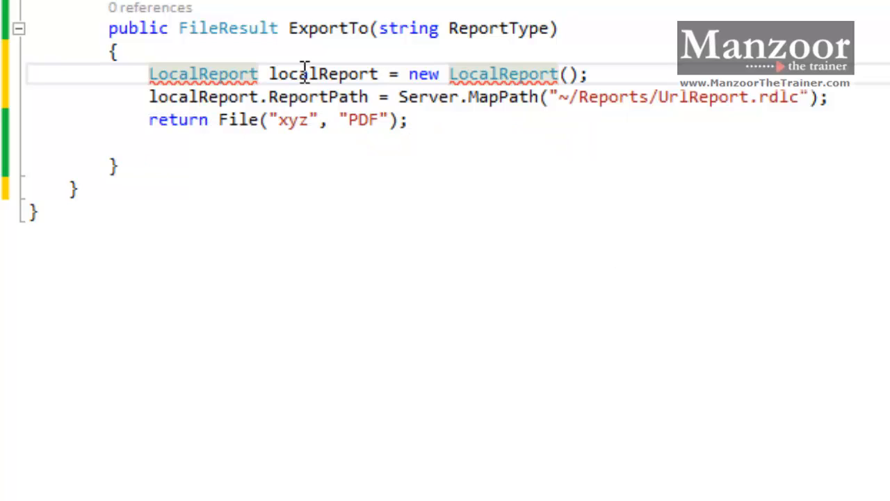
mouse_move(223, 98)
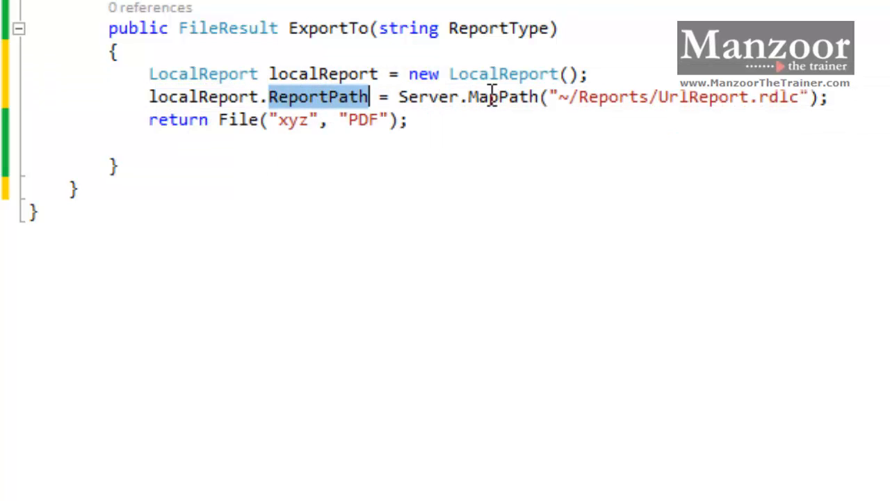
mouse_move(679, 97)
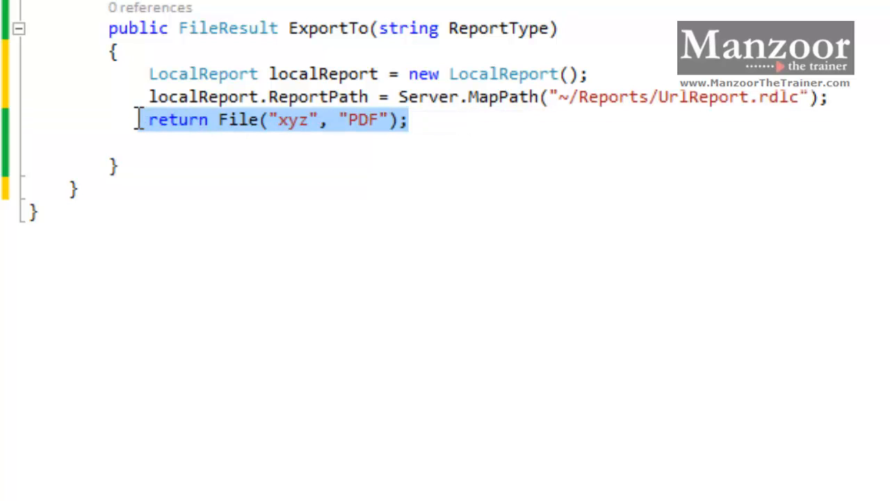
key(Delete)
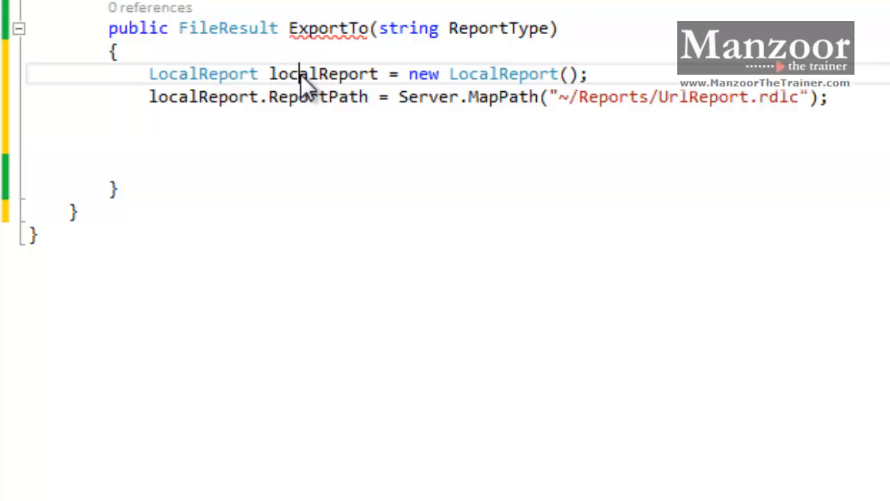
- Add a ReportDataSource named UrlDataSet holding the approved URLs list, checked against the rdlc dataset name
click(228, 142)
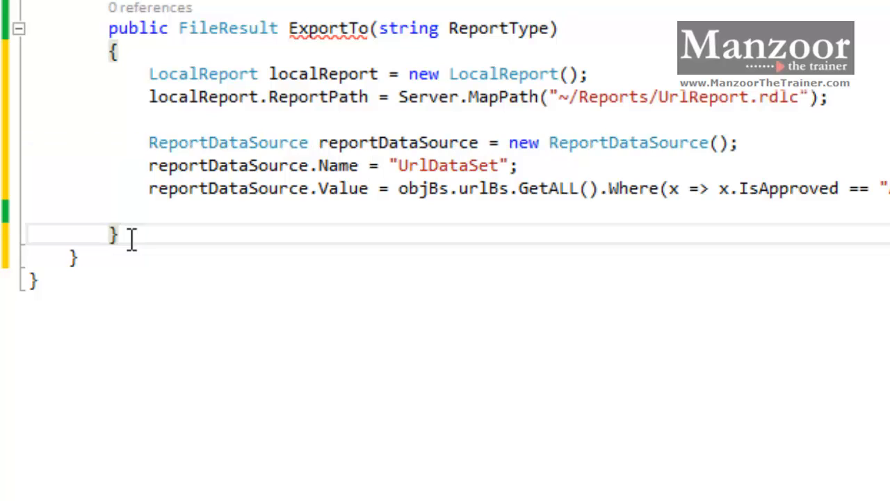
double_click(228, 142)
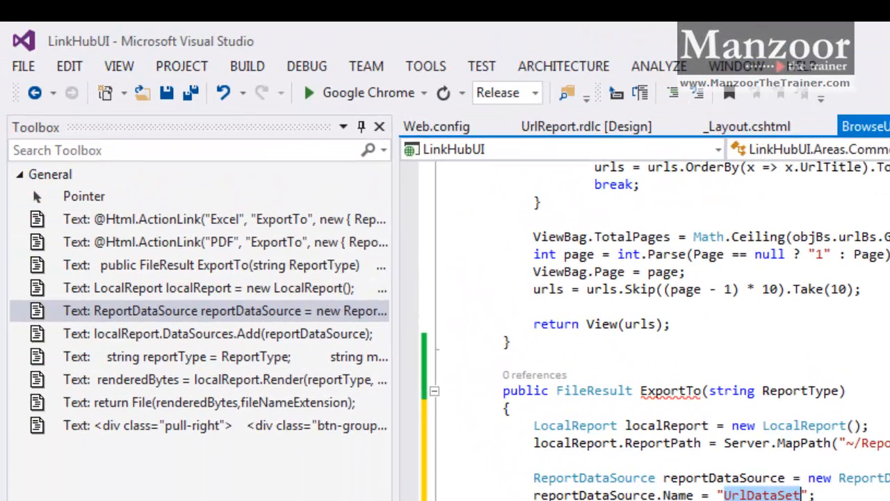
click(587, 126)
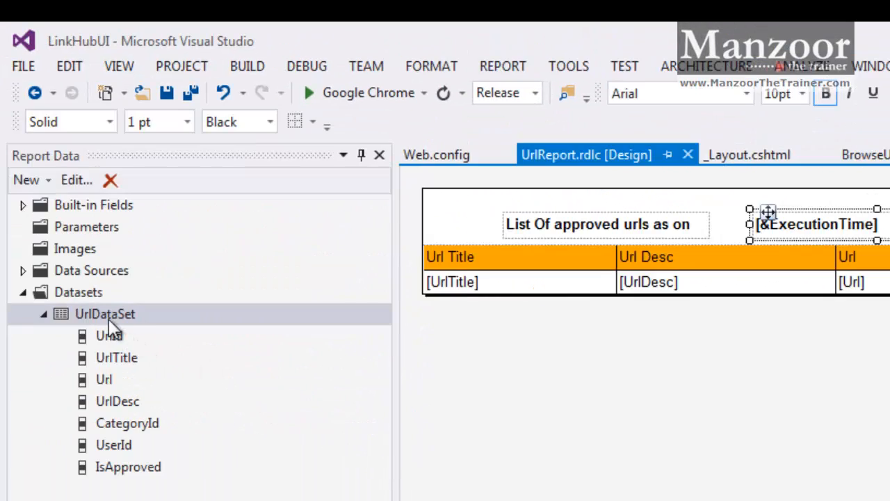
click(106, 314)
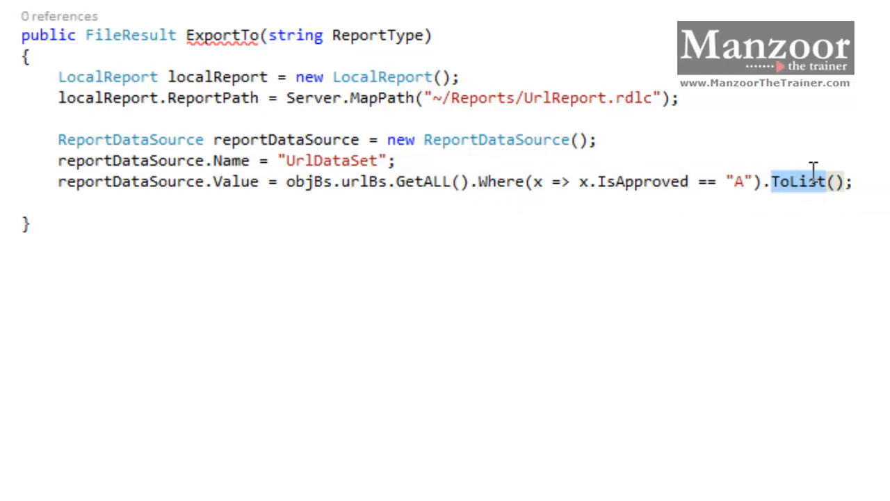
click(851, 181)
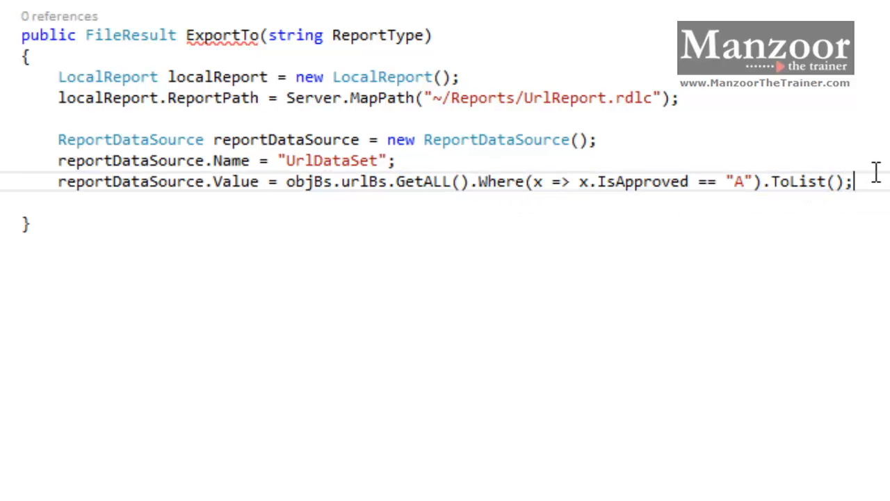
- Add the line localReport.DataSources.Add(reportDataSource); to ExportTo
key(enter)
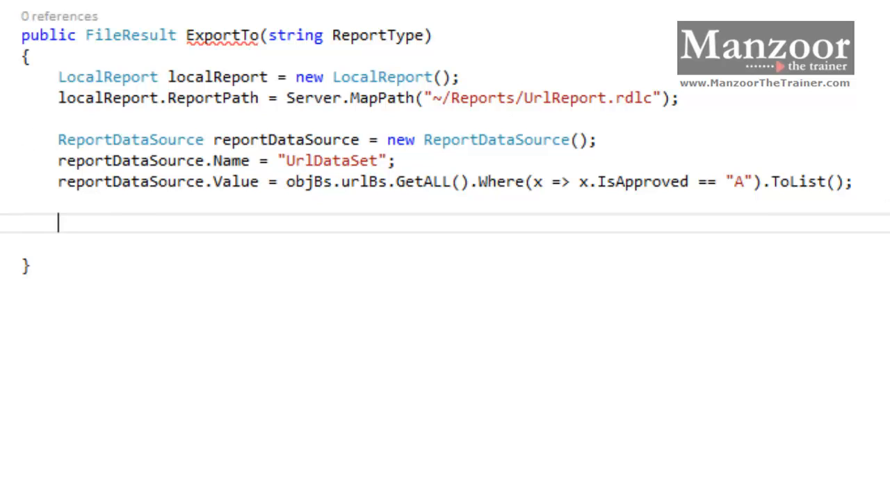
mouse_move(62, 222)
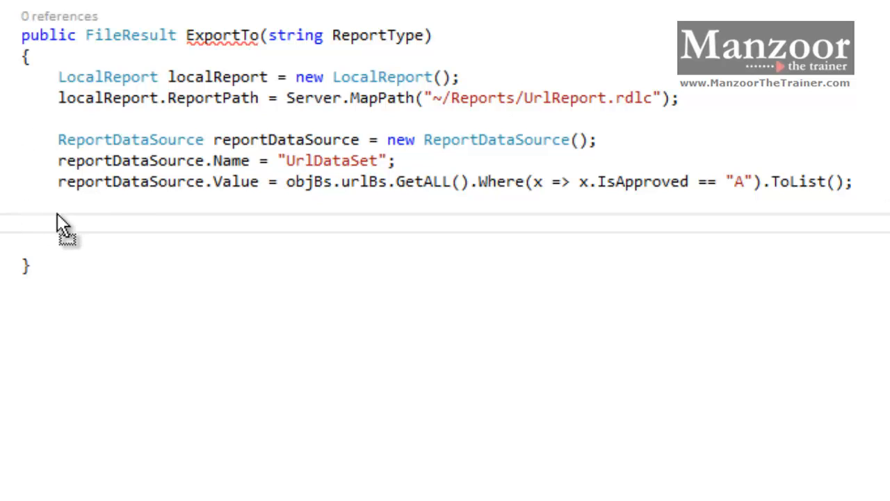
text(localReport.DataSources.Add(reportDataSource);)
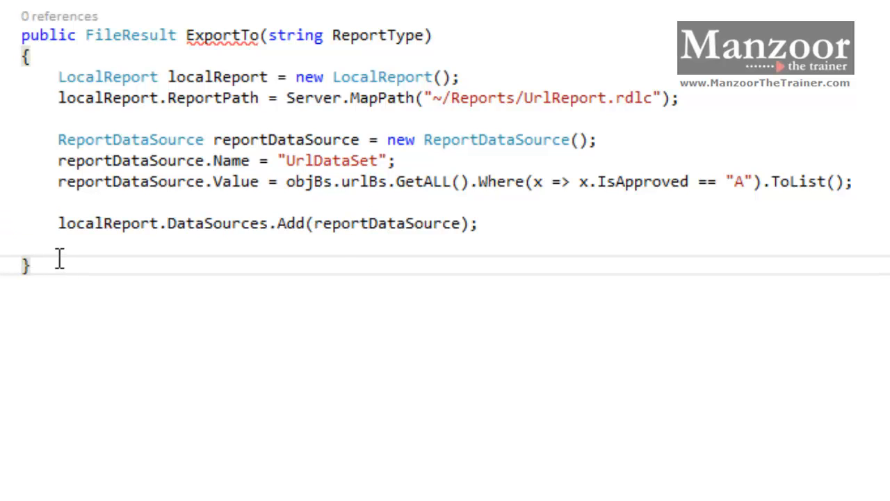
mouse_move(368, 223)
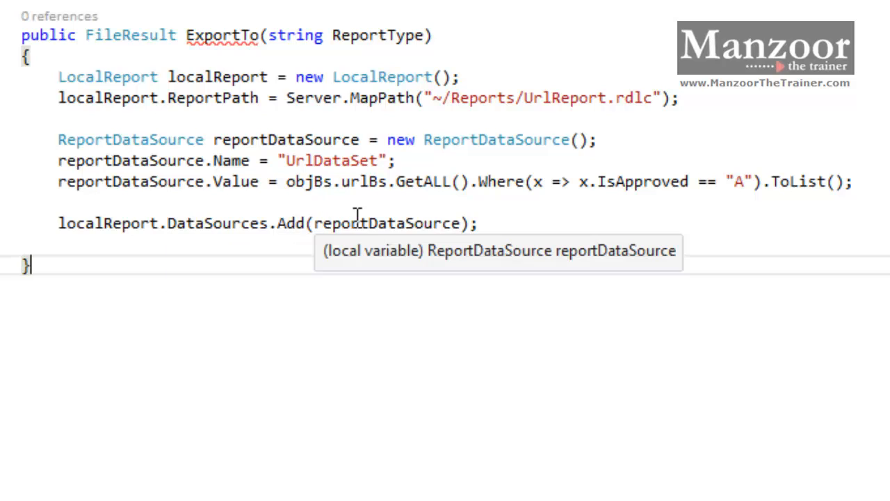
mouse_move(452, 222)
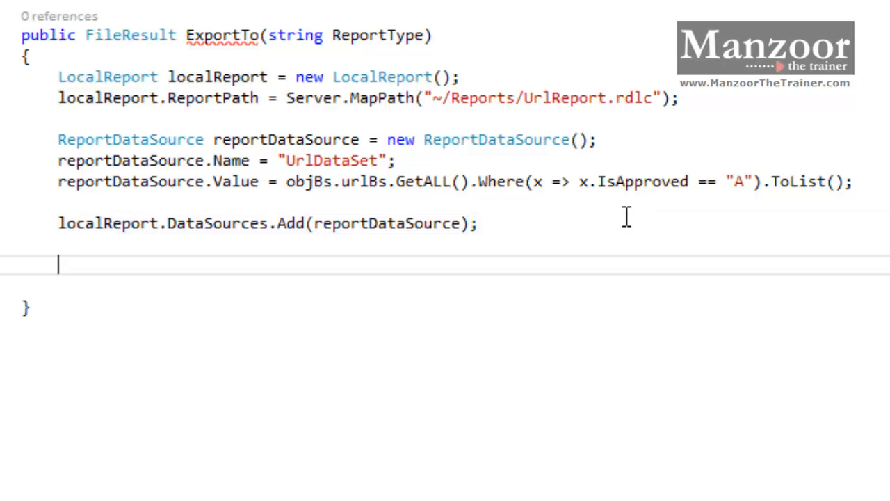
mouse_move(625, 226)
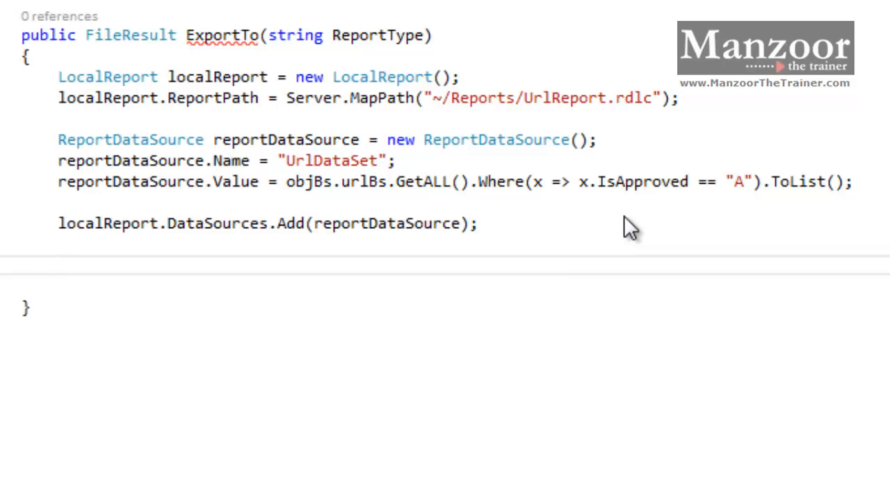
mouse_move(213, 423)
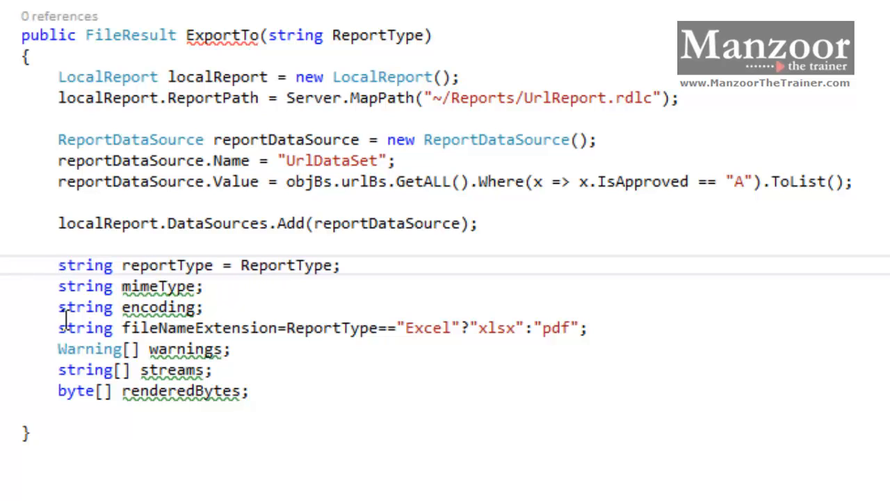
- Declare reportType, mimeType, encoding, warnings, streams, renderedBytes and set fileNameExtension to xlsx for Excel, pdf otherwise
double_click(167, 264)
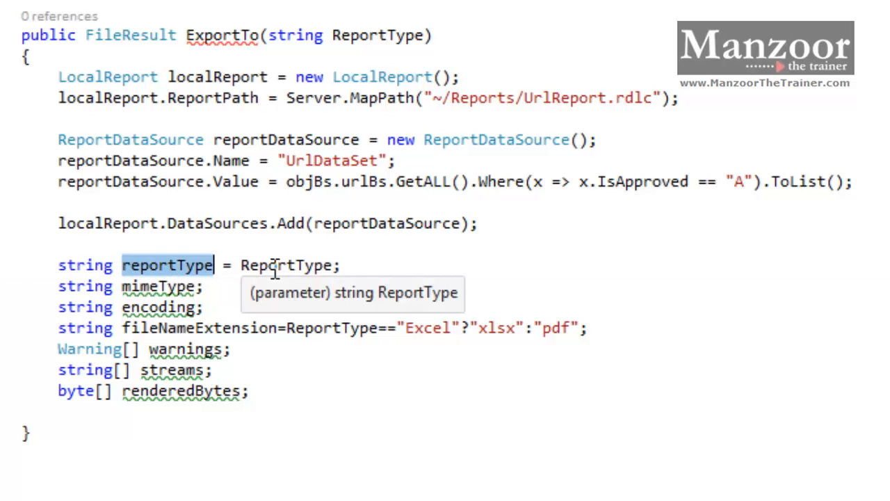
mouse_move(381, 36)
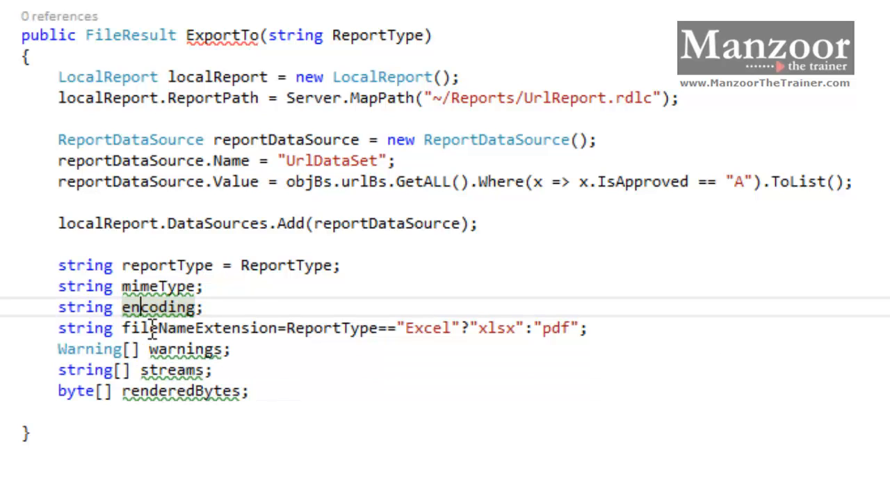
double_click(192, 328)
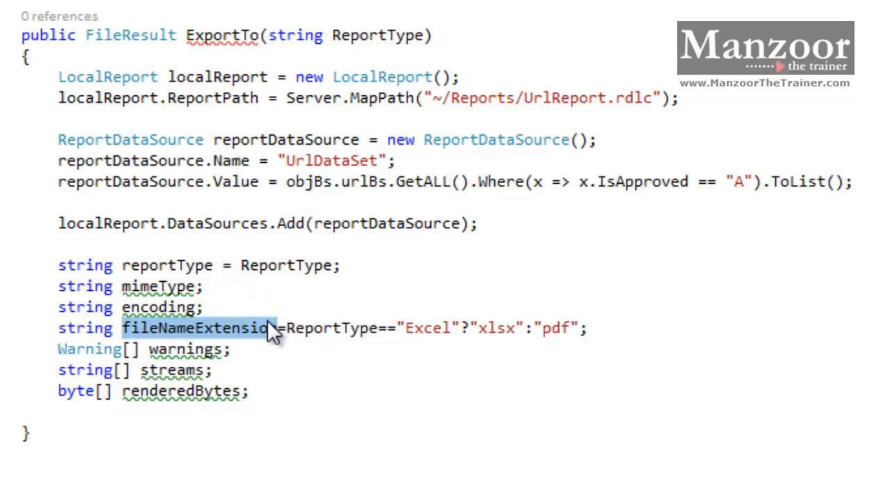
click(498, 248)
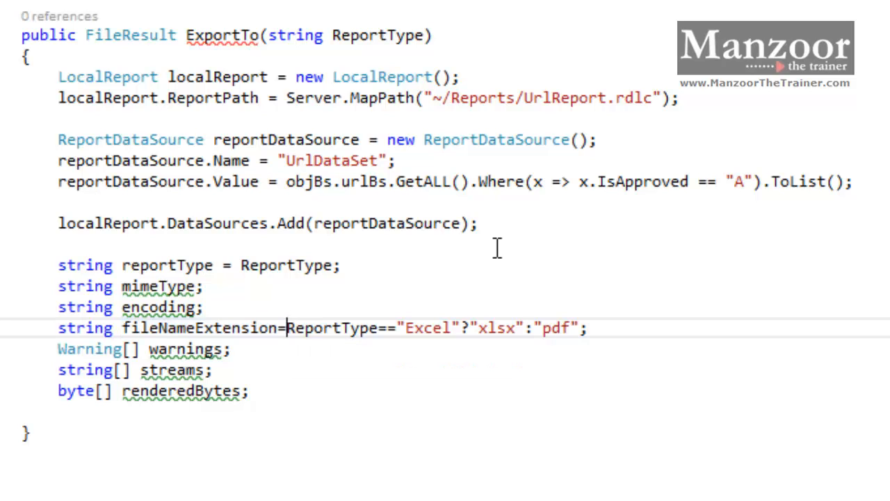
text(()
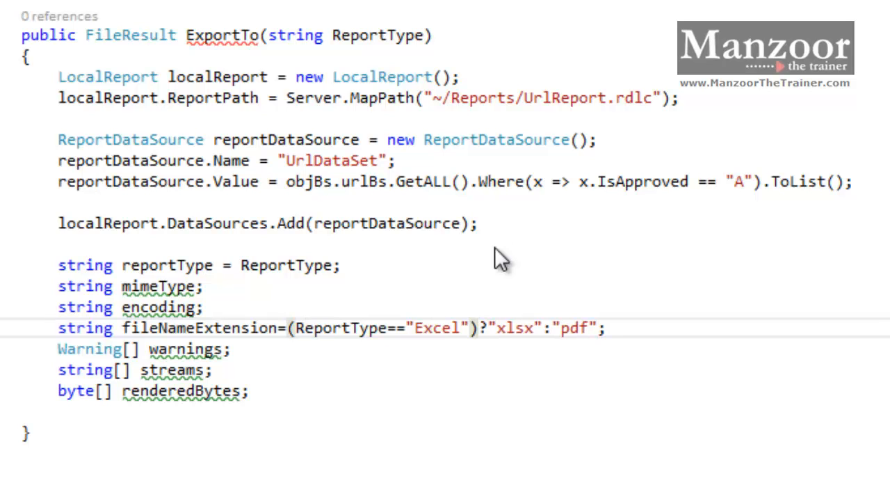
mouse_move(507, 328)
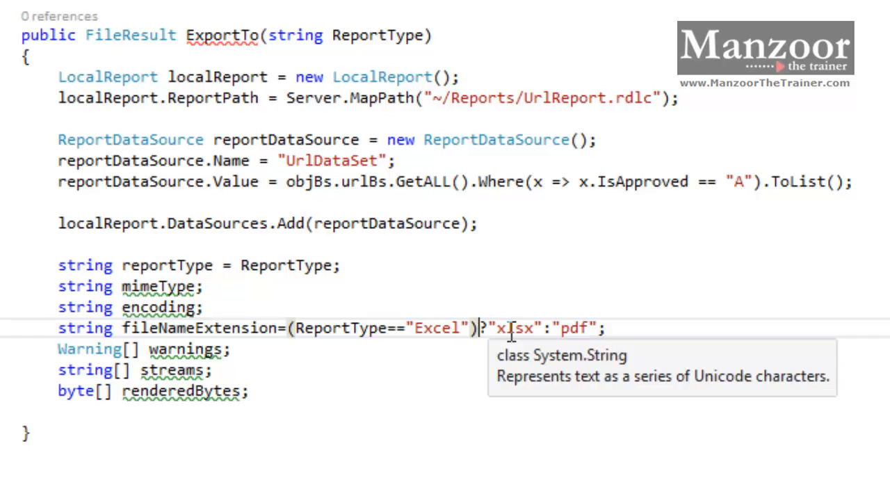
double_click(512, 328)
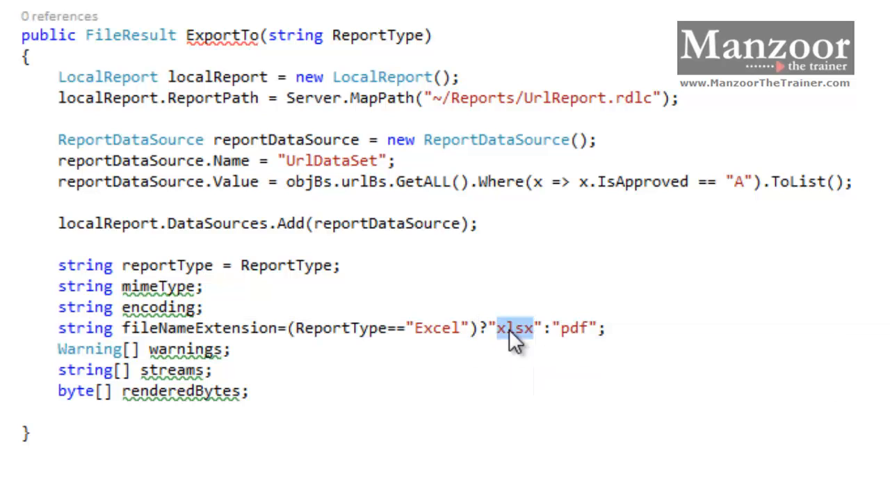
mouse_move(570, 328)
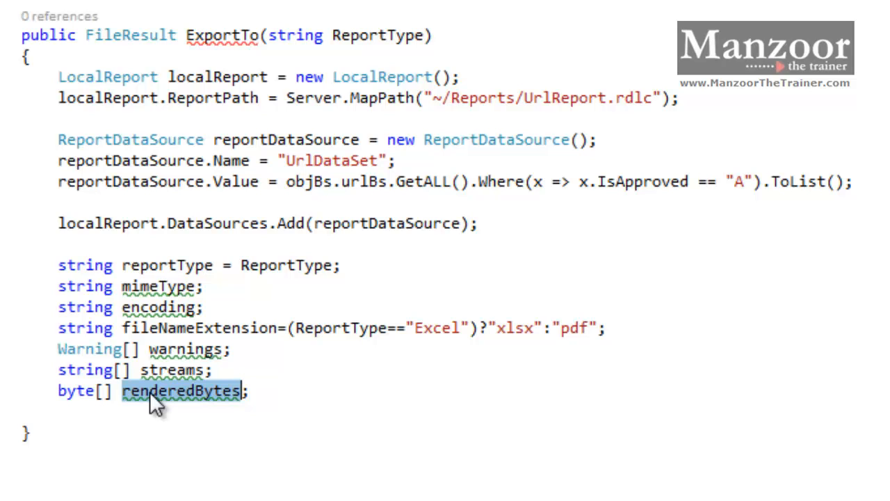
click(281, 390)
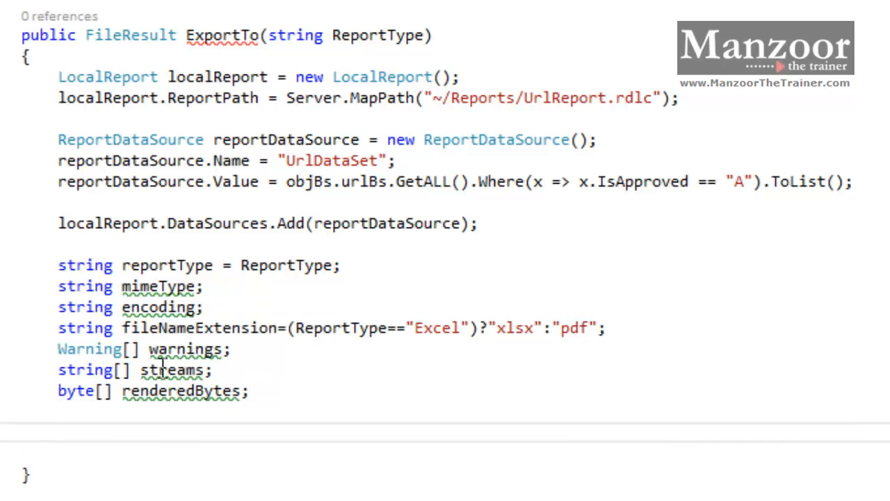
mouse_move(164, 264)
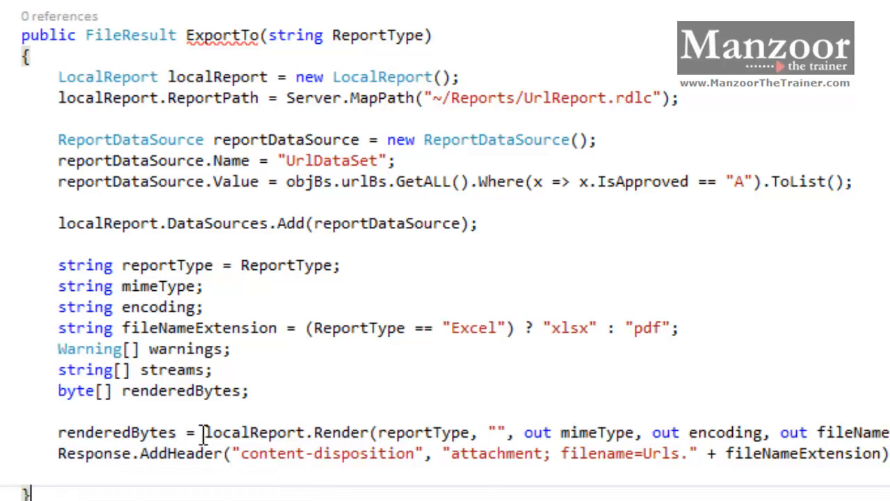
- Render localReport into renderedBytes, add a Urls.+extension attachment header, and return File(renderedBytes, fileNameExtension)
double_click(253, 431)
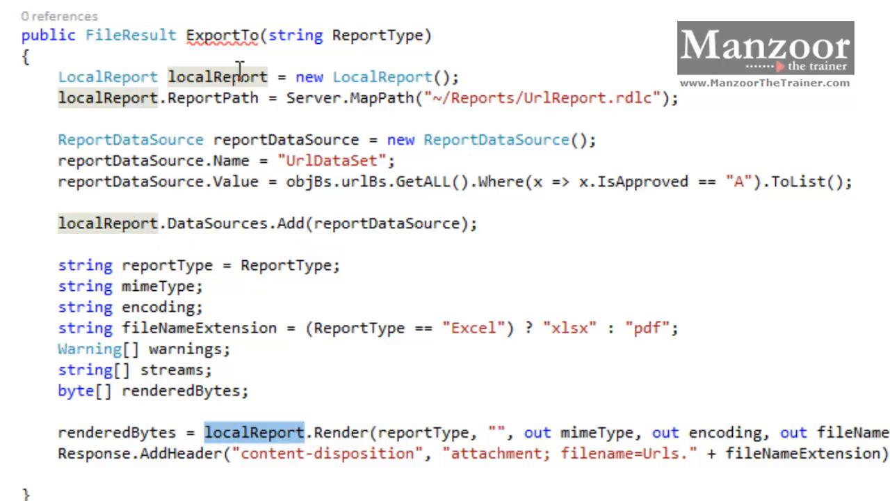
mouse_move(372, 431)
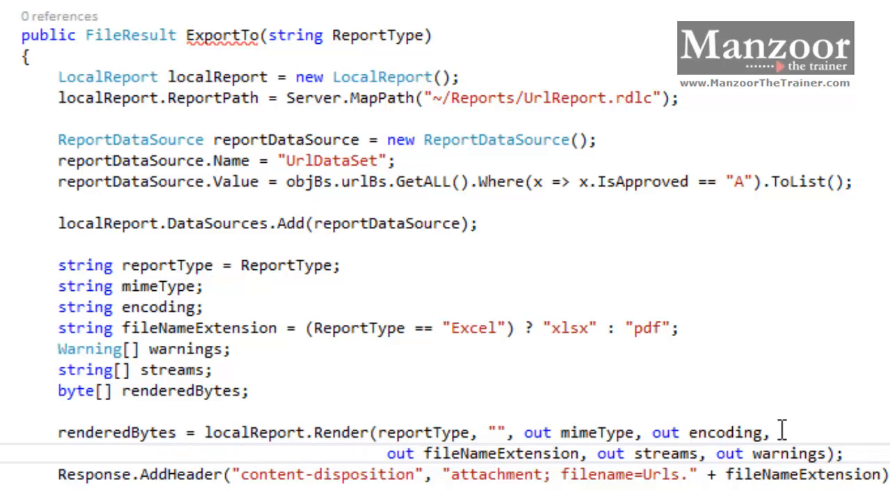
mouse_move(413, 431)
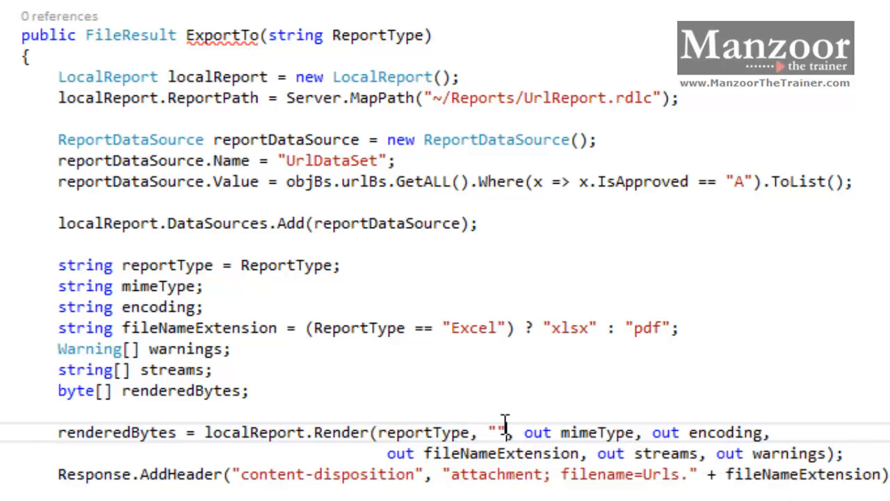
mouse_move(734, 431)
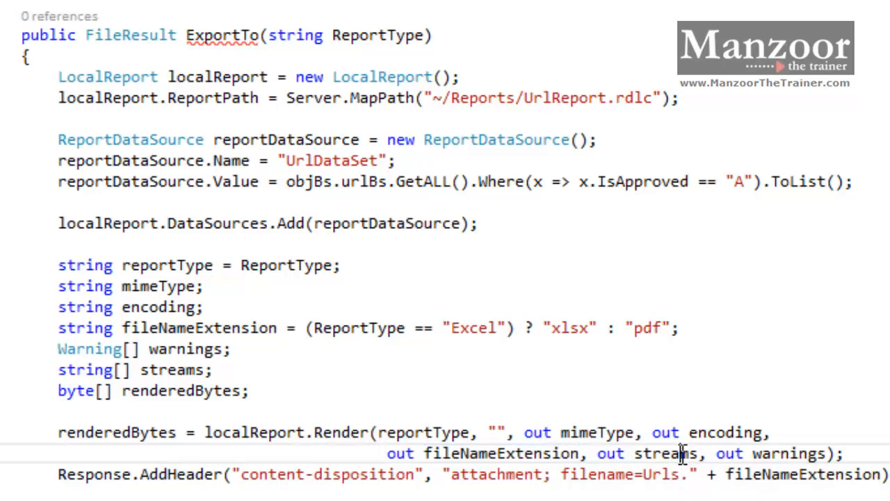
double_click(790, 453)
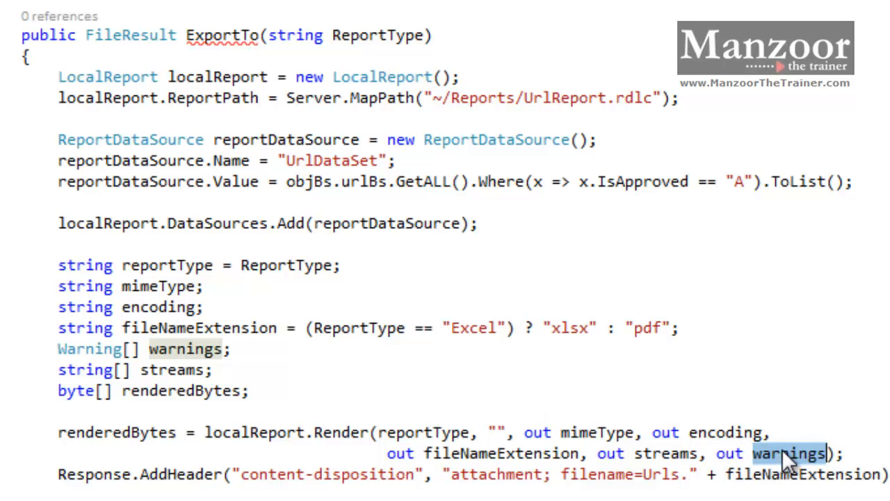
mouse_move(173, 480)
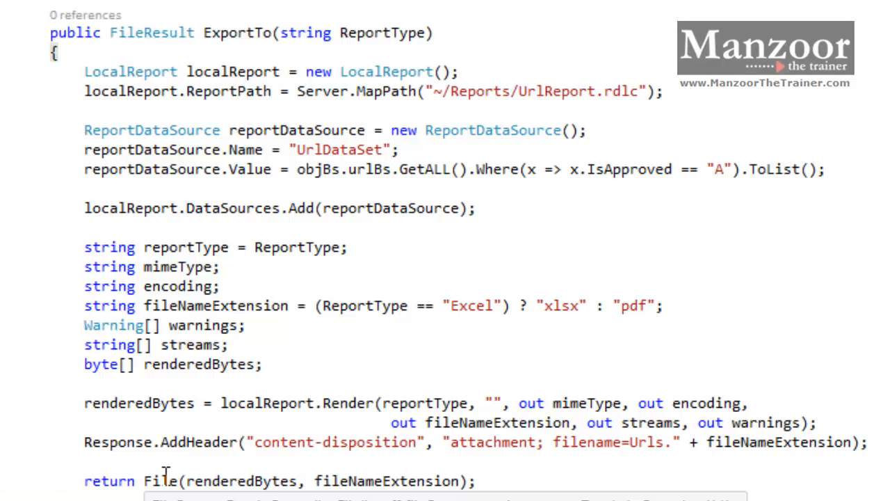
double_click(242, 481)
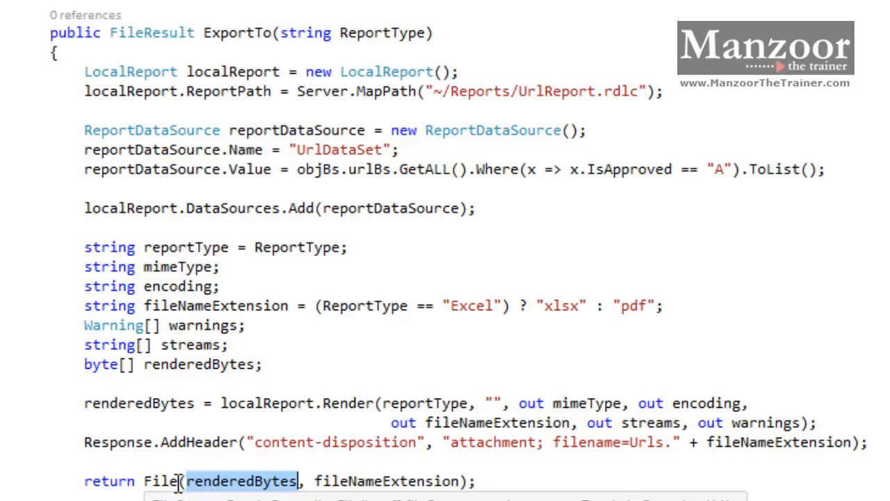
mouse_move(139, 402)
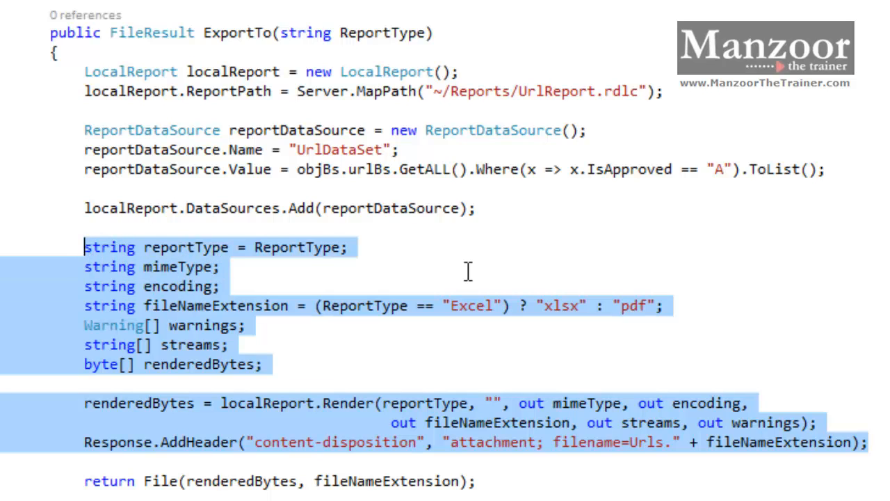
mouse_move(473, 223)
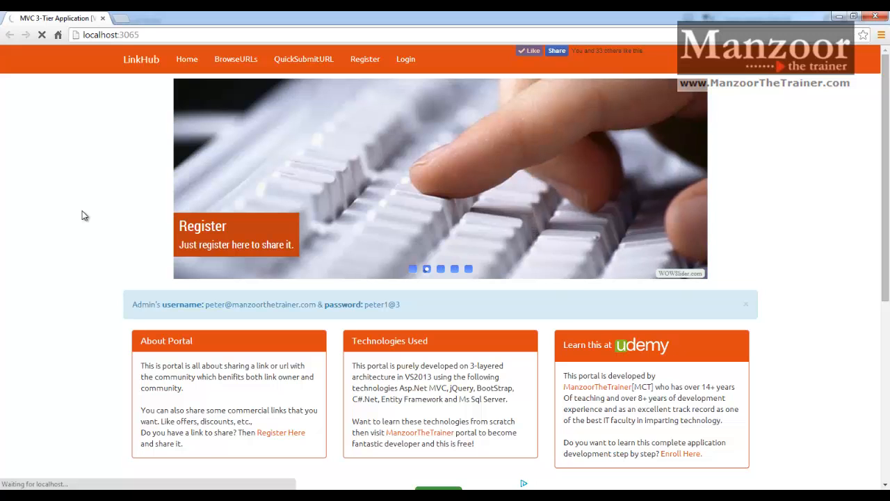
- Export the BrowseURL list to Excel and look through the downloaded 'List Of approved urls' workbook
click(237, 58)
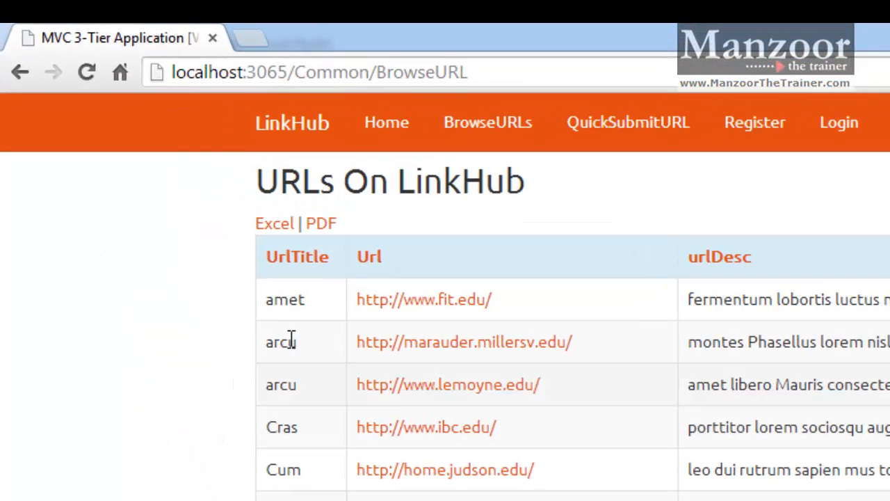
mouse_move(275, 222)
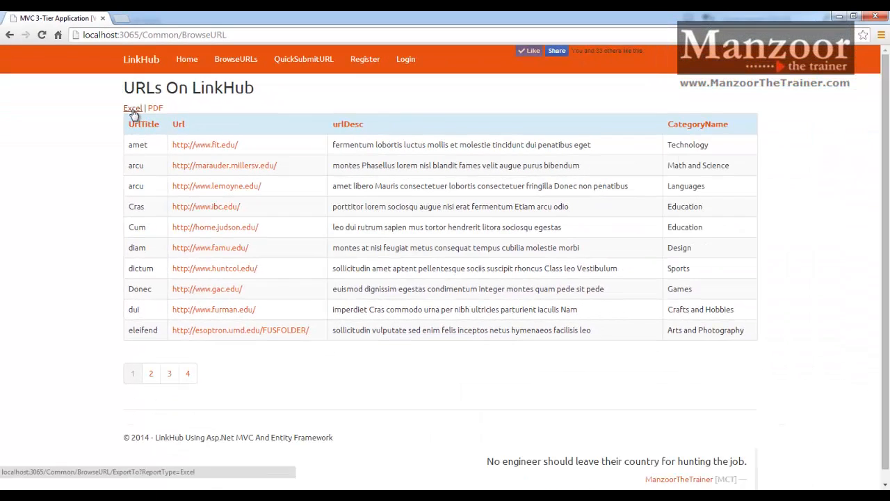
click(132, 108)
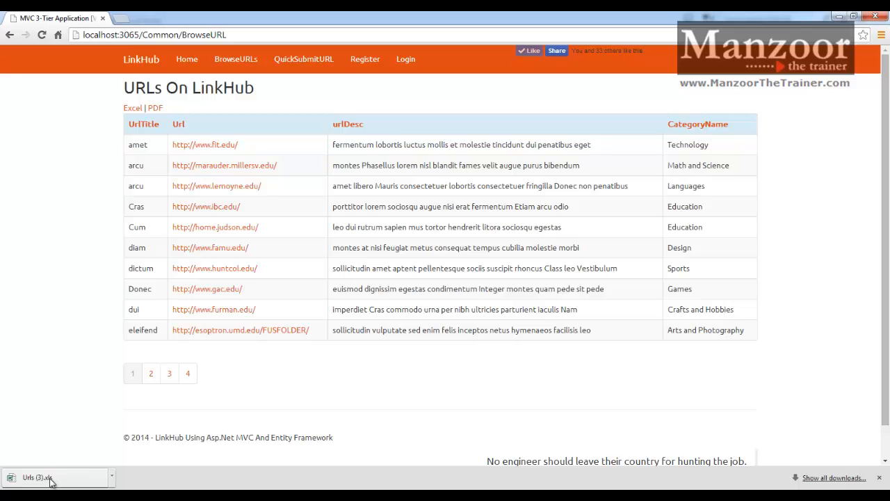
click(49, 477)
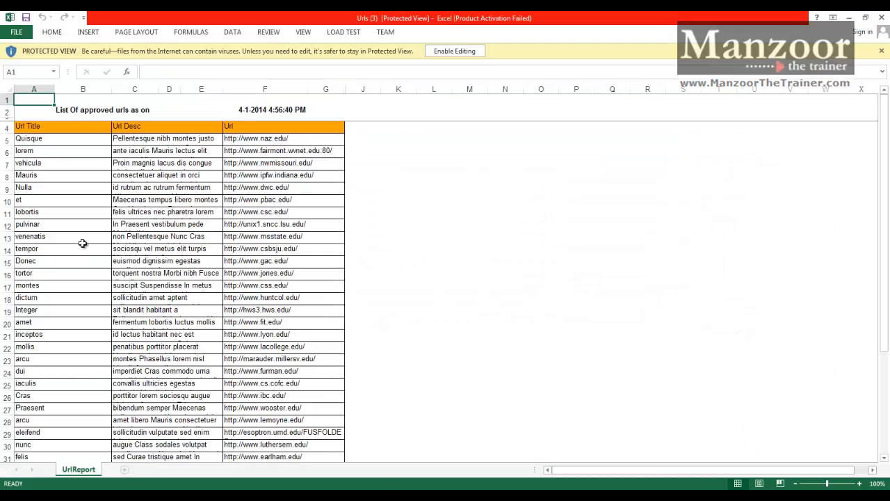
scroll(down, 3)
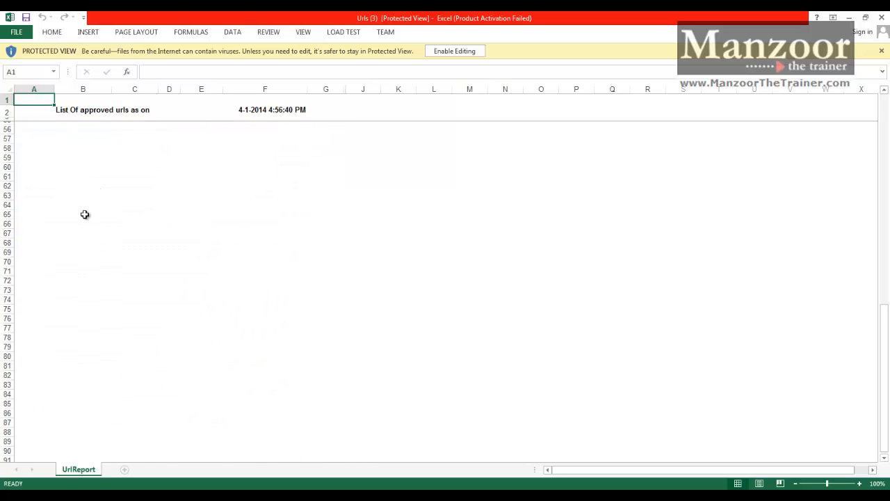
scroll(up, 3)
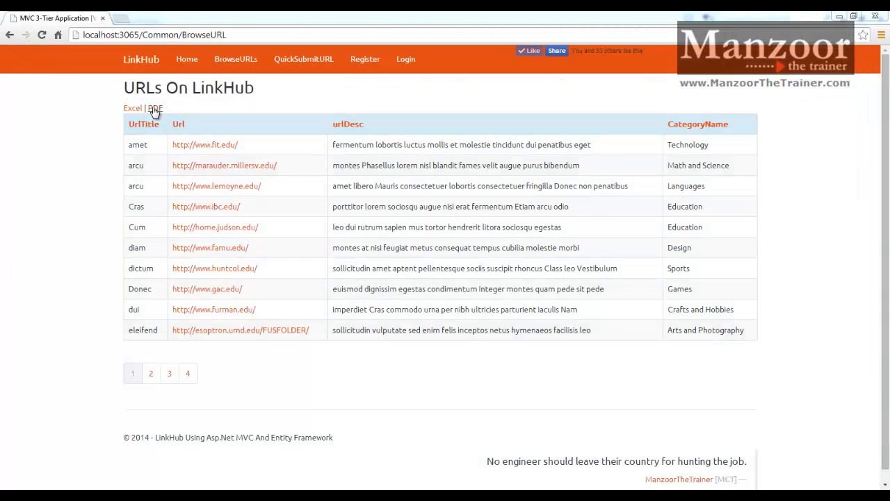
- Export the list as PDF and review the downloaded Urls (2).pdf report of approved URLs
click(156, 108)
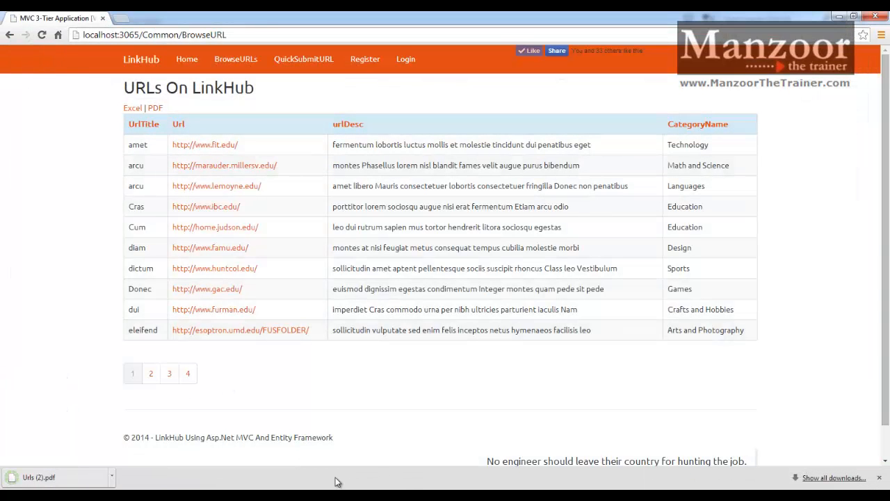
click(39, 476)
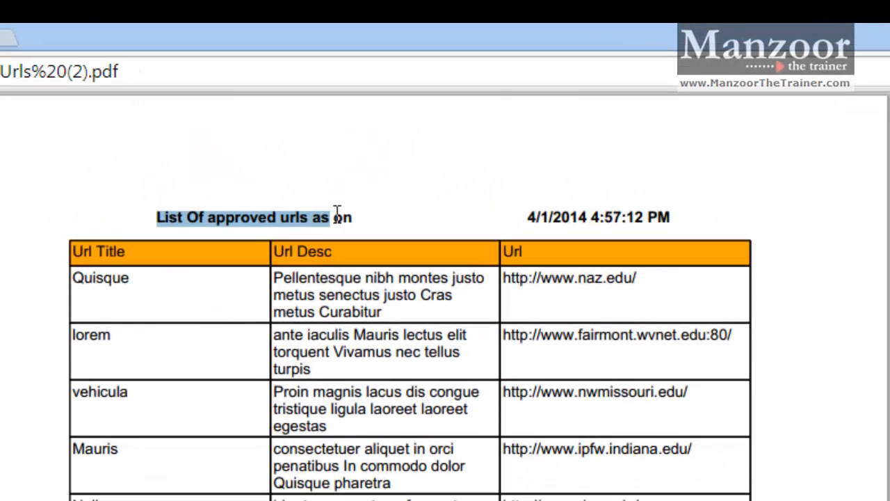
click(536, 217)
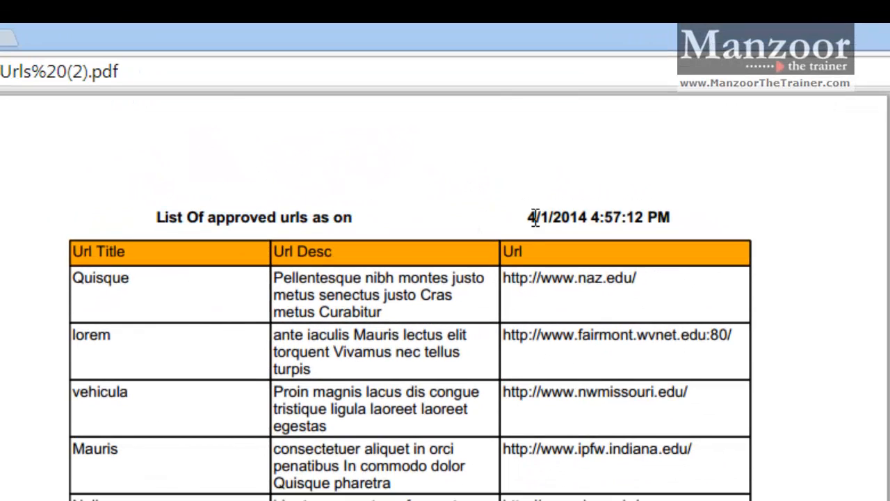
scroll(down, 3)
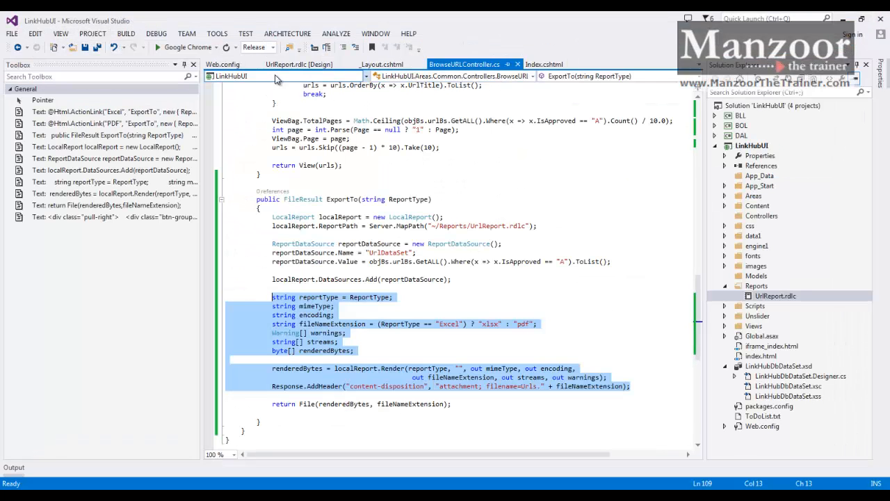
- Wrap the Excel and PDF ActionLinks in Index.cshtml in an Export To btn-group dropdown and rebuild
click(569, 50)
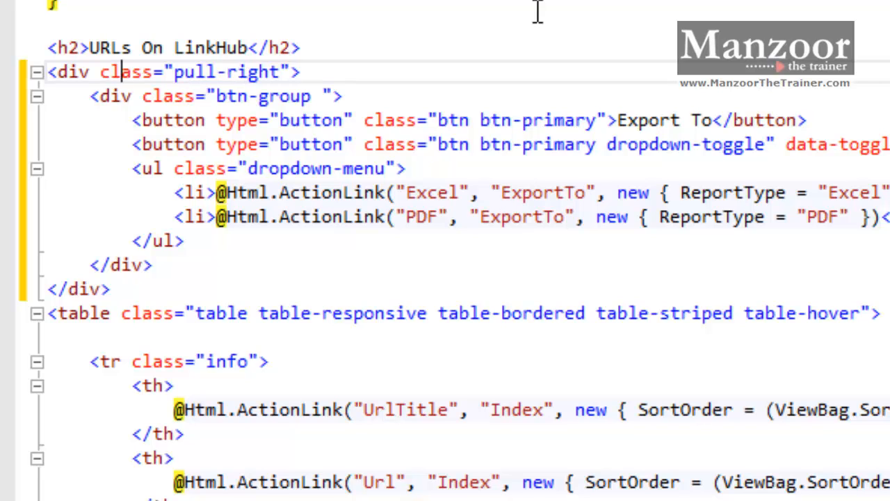
mouse_move(239, 120)
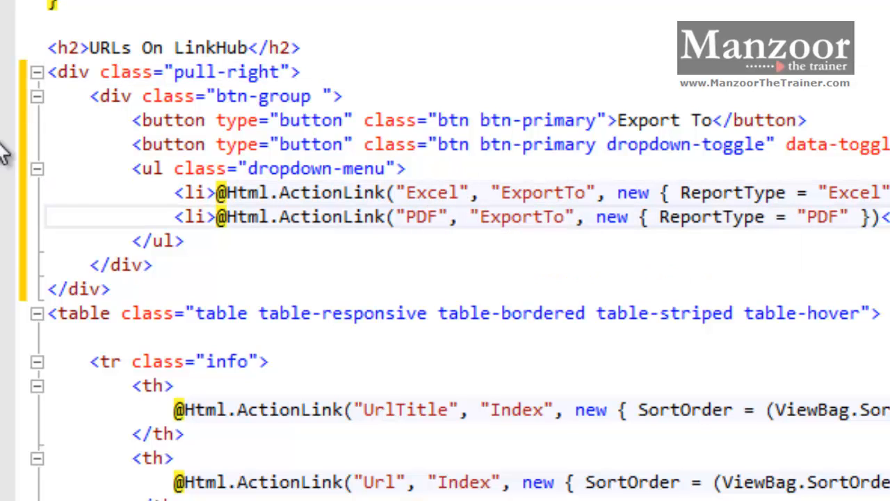
mouse_move(139, 117)
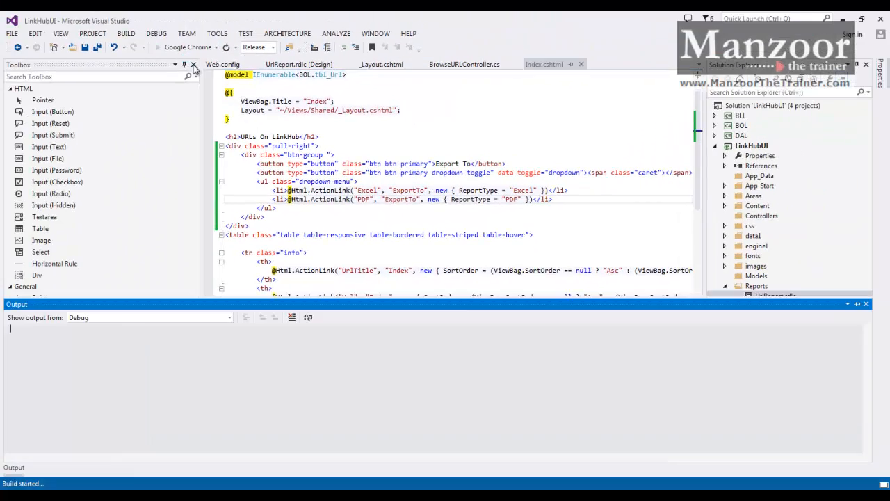
- Reload the BrowseURL page, use the Export To dropdown to download a Urls PDF, and view it
click(156, 47)
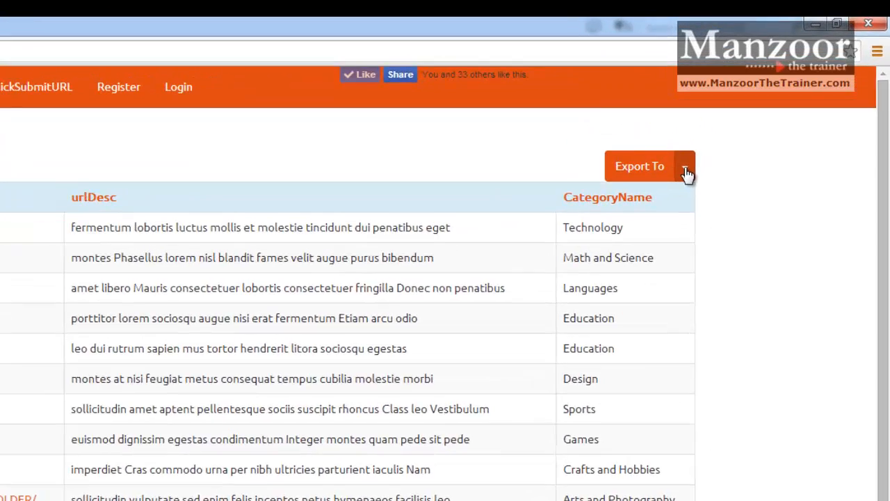
click(684, 166)
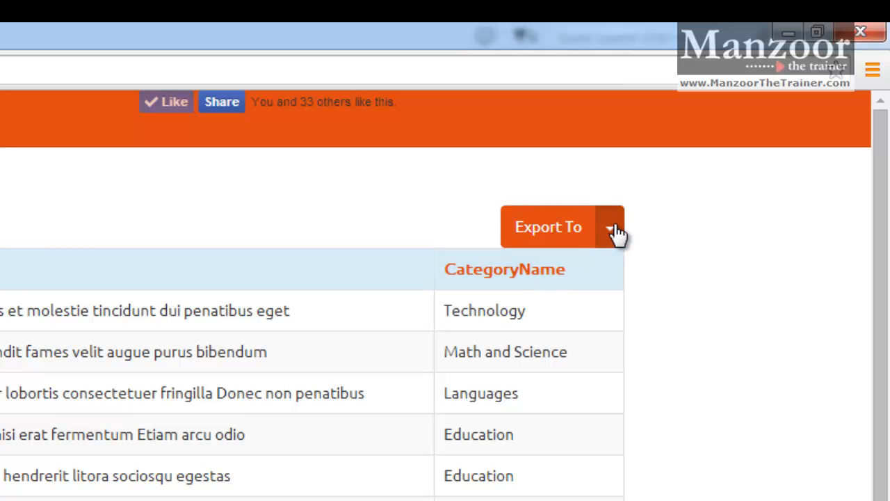
scroll(up, 3)
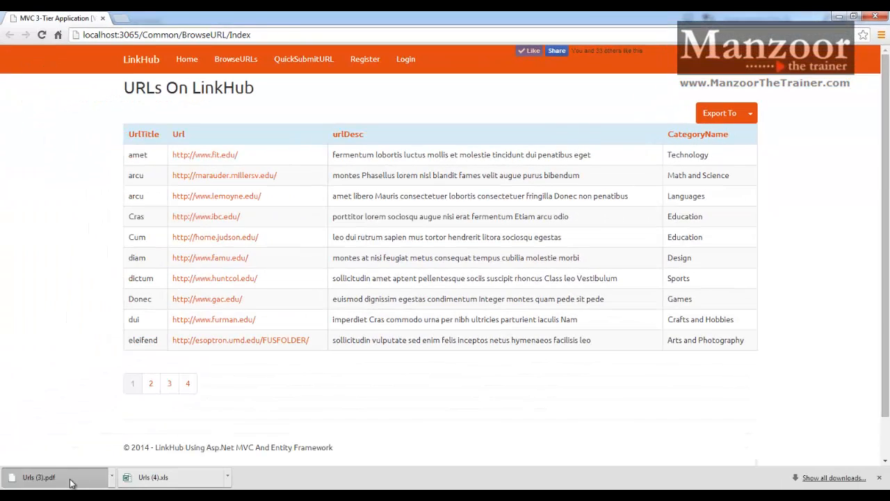
click(55, 477)
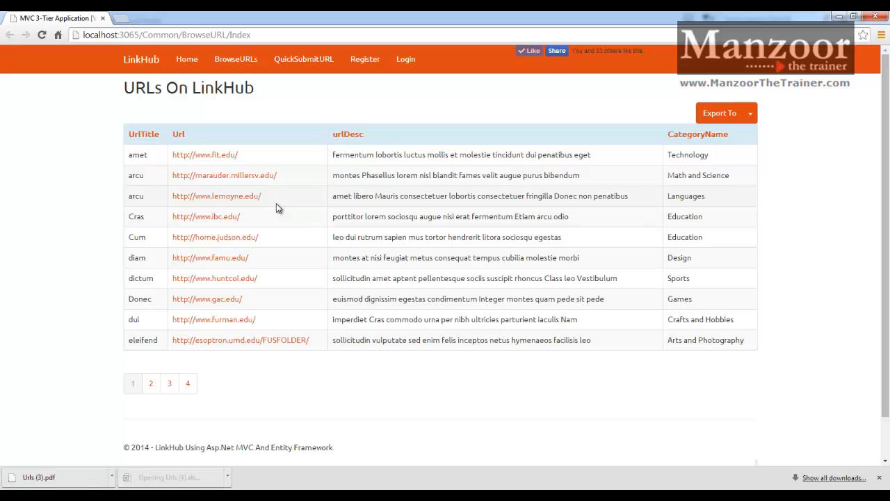
click(167, 477)
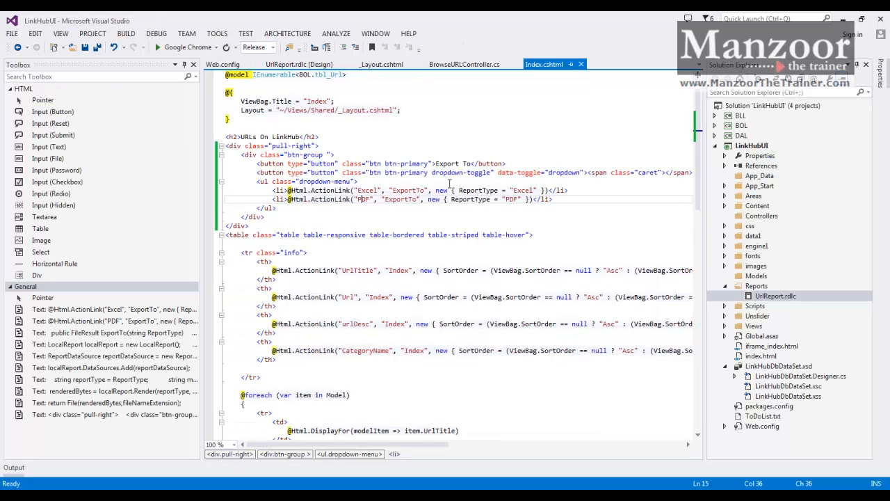
mouse_move(446, 220)
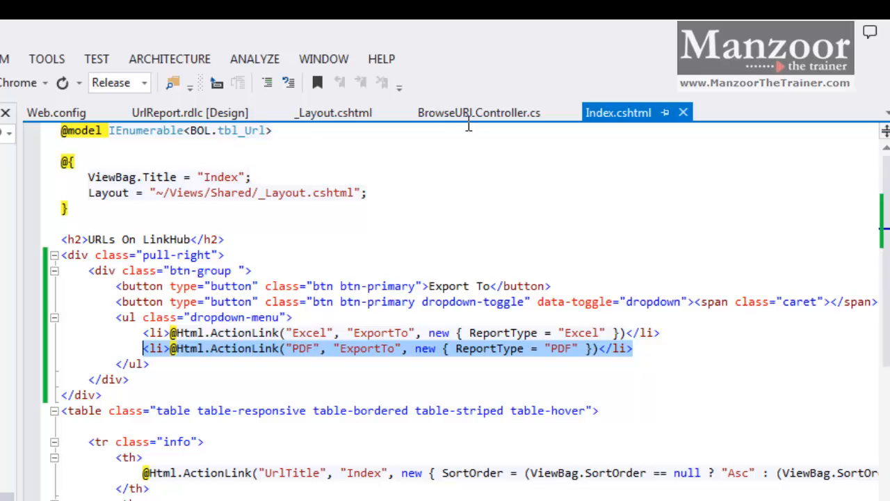
- Add a Word ActionLink to the view and make fileNameExtension a nested ternary returning doc for Word, then run the site
click(478, 111)
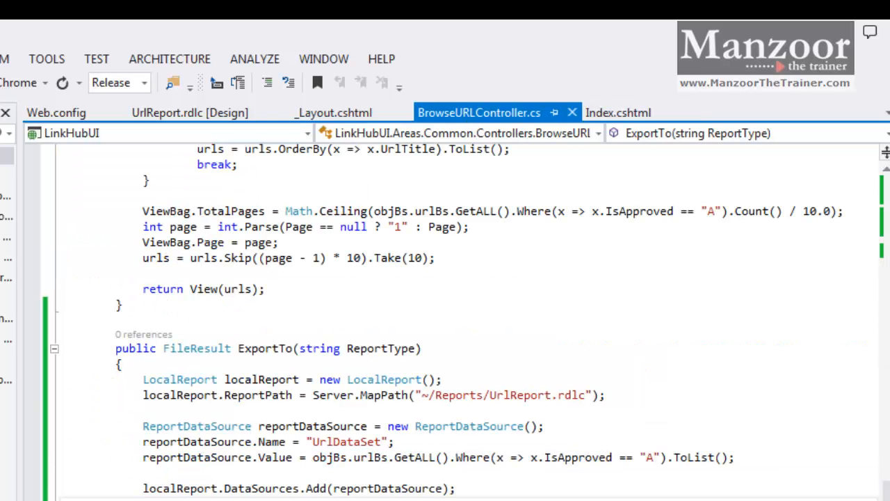
scroll(down, 3)
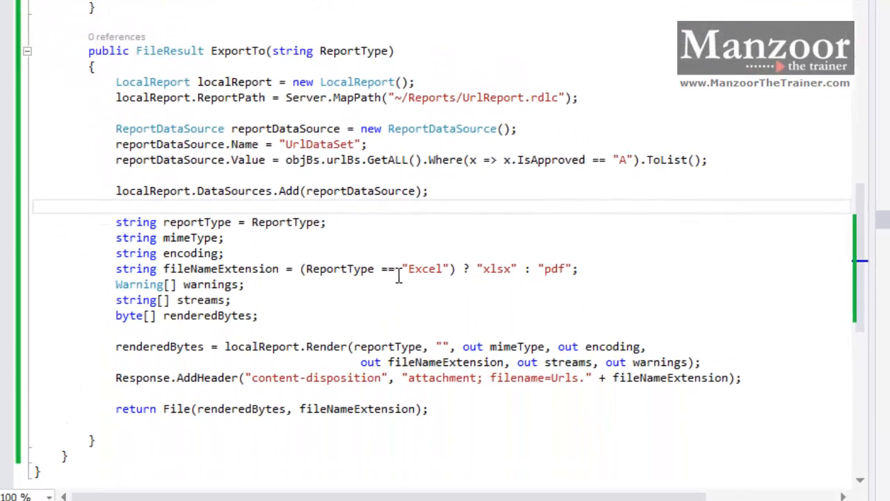
mouse_move(539, 269)
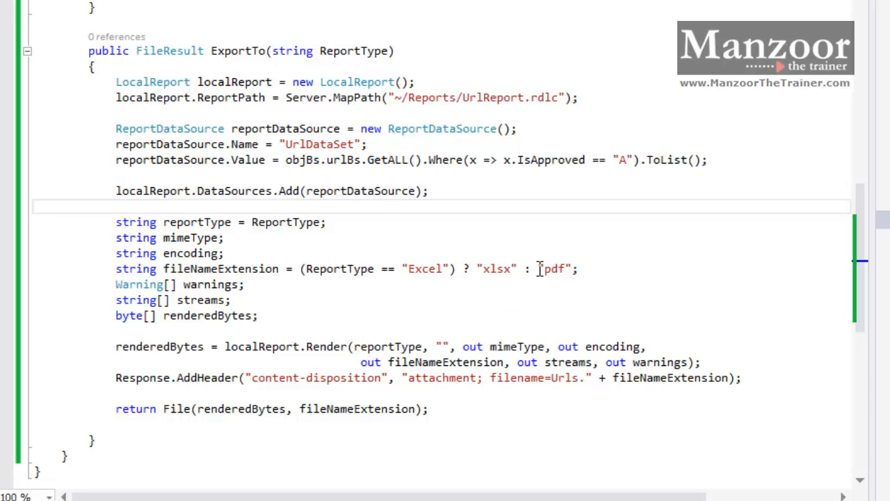
click(116, 206)
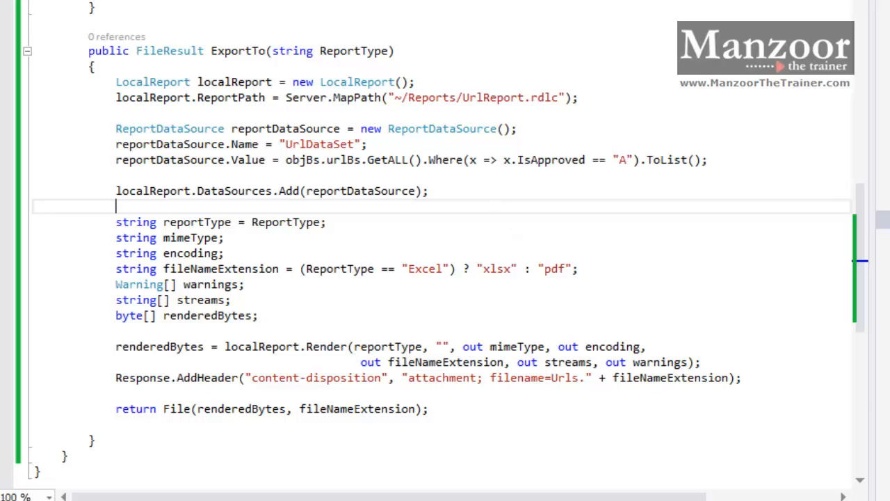
click(598, 21)
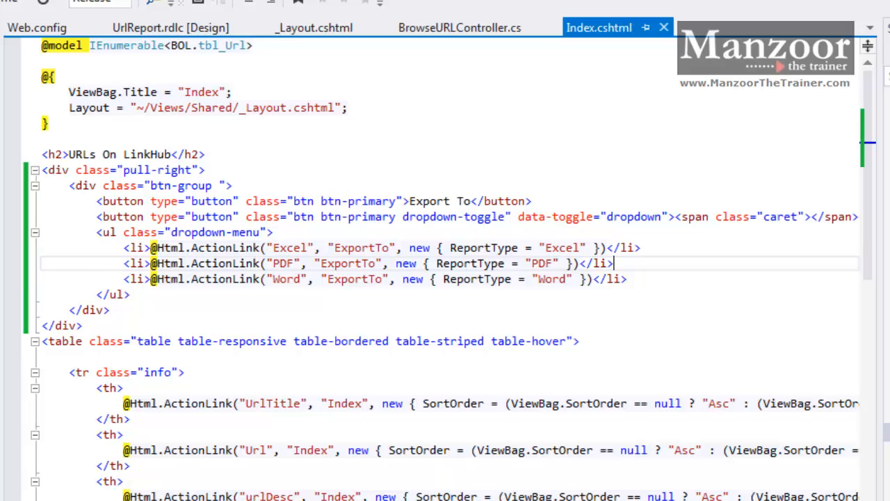
click(459, 27)
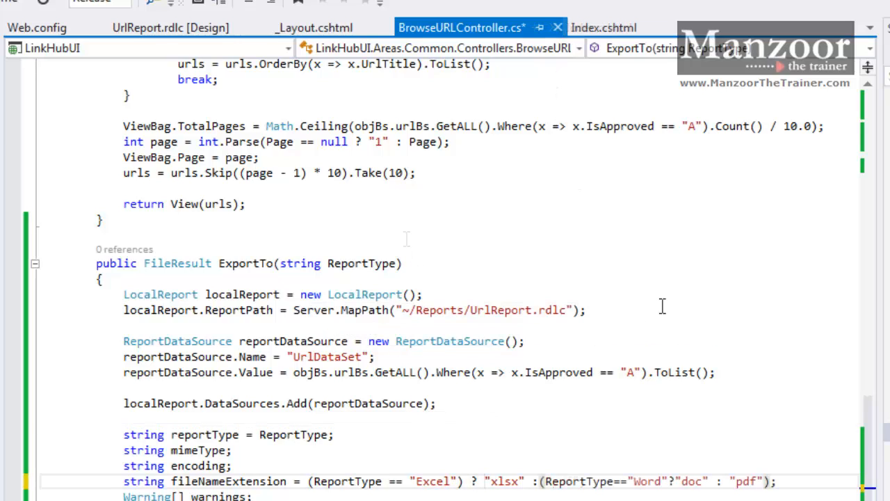
key(ctrl+s)
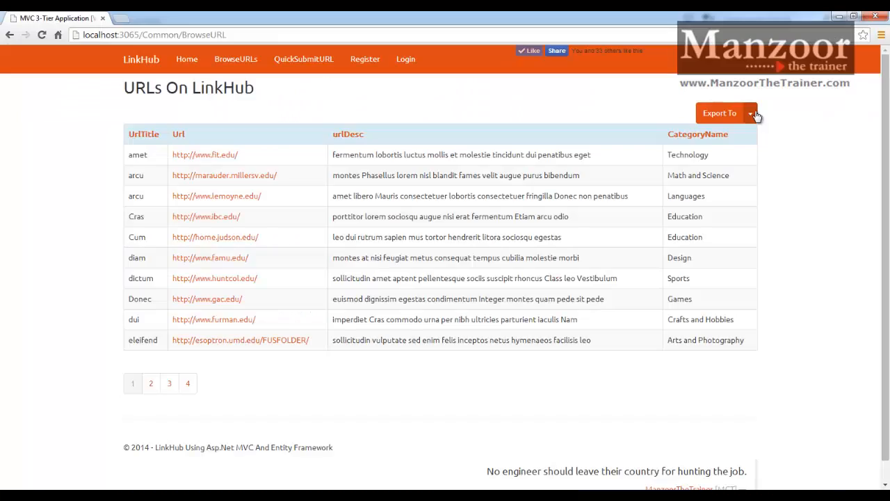
- Export the URL report to Word and scroll through its table pages after dismissing the activation notice
click(749, 113)
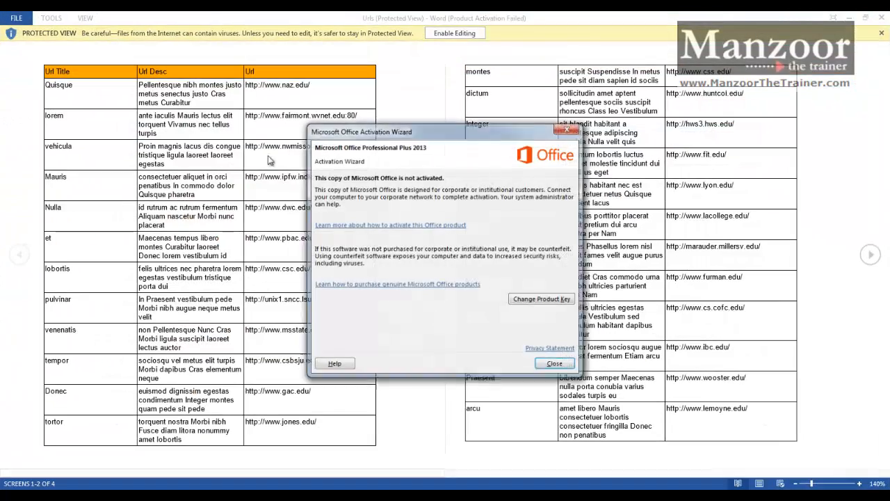
click(554, 362)
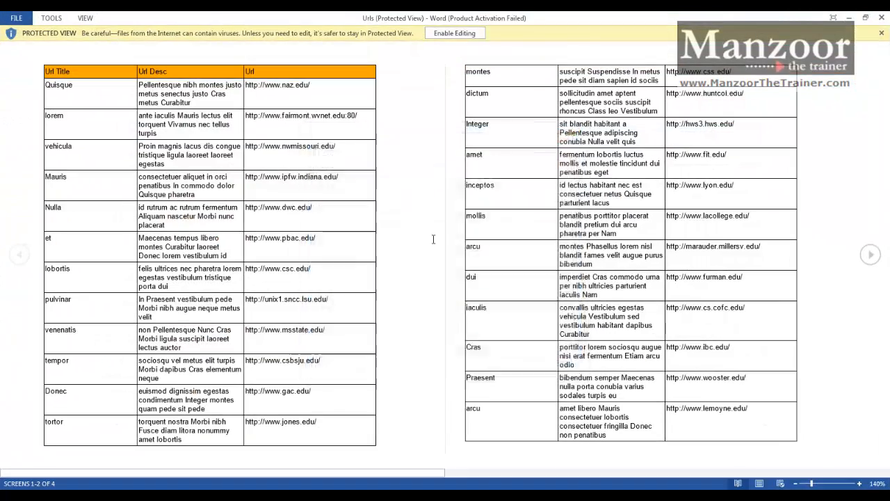
scroll(down, 3)
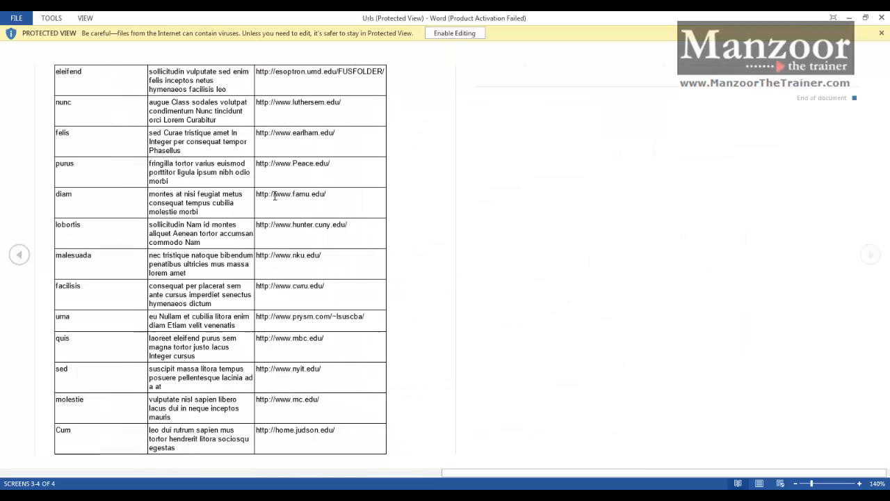